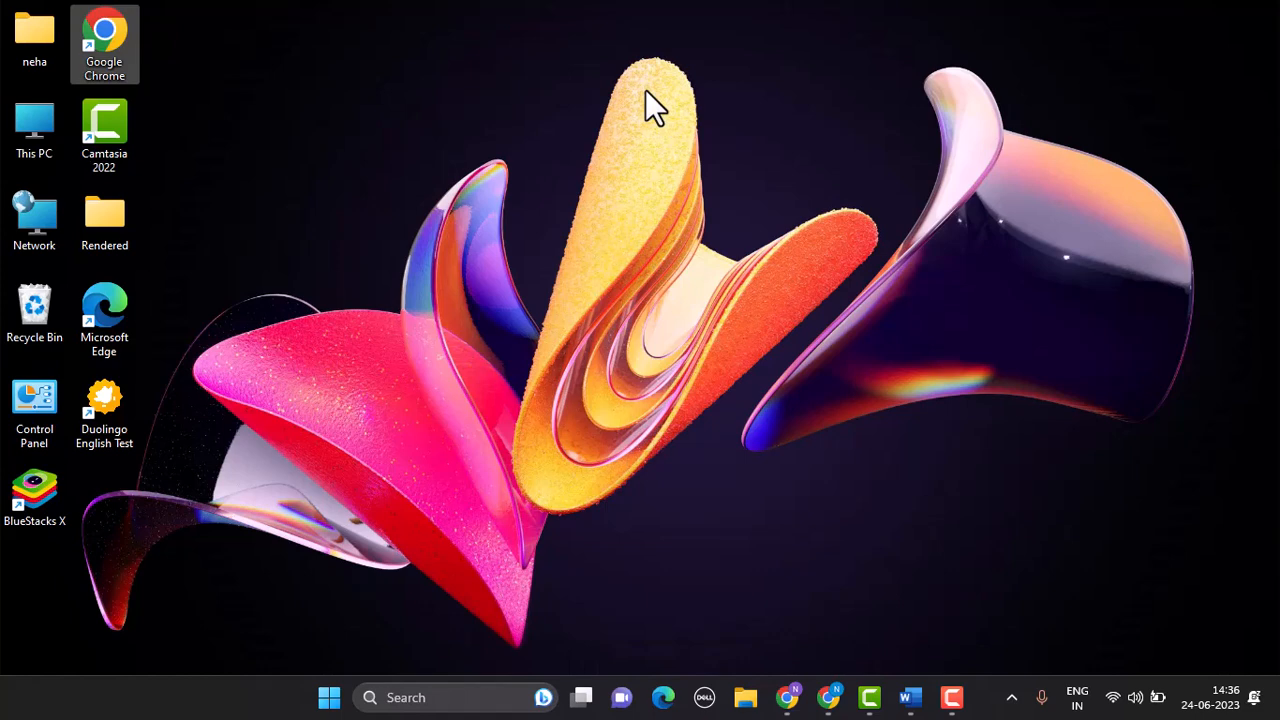
mouse_move(789, 697)
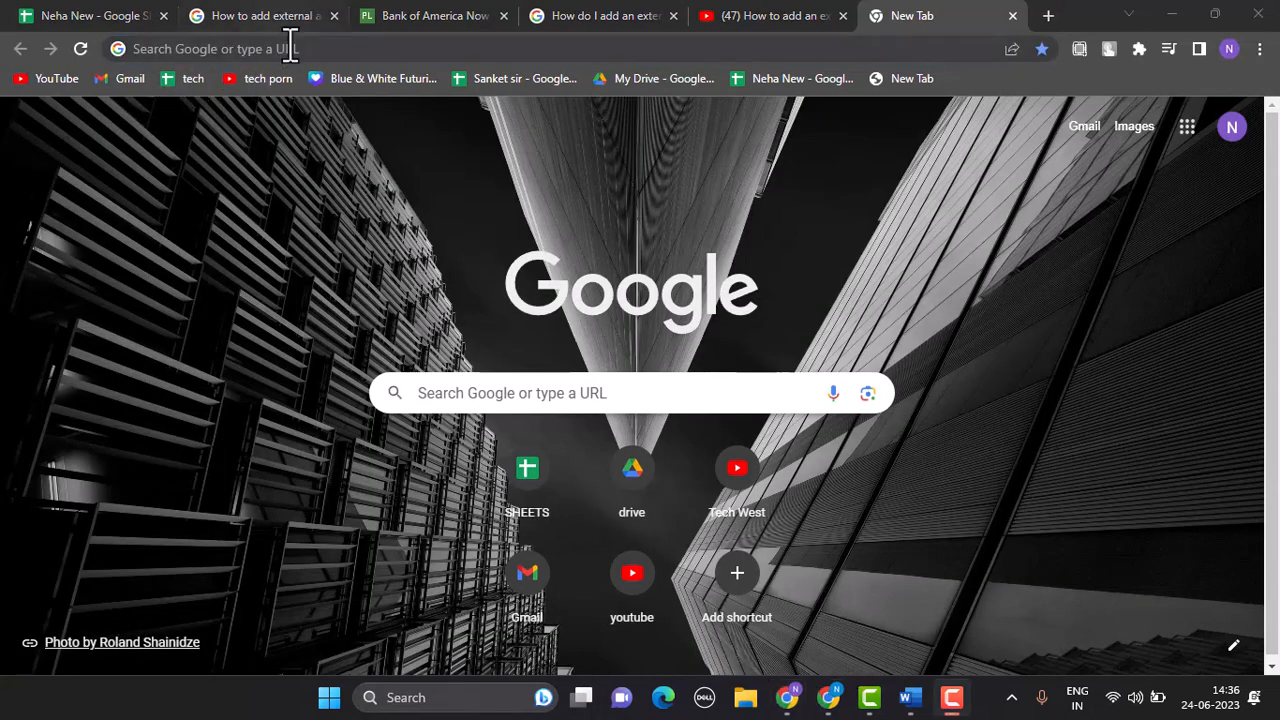
type("https://www.bankofamerica.com/")
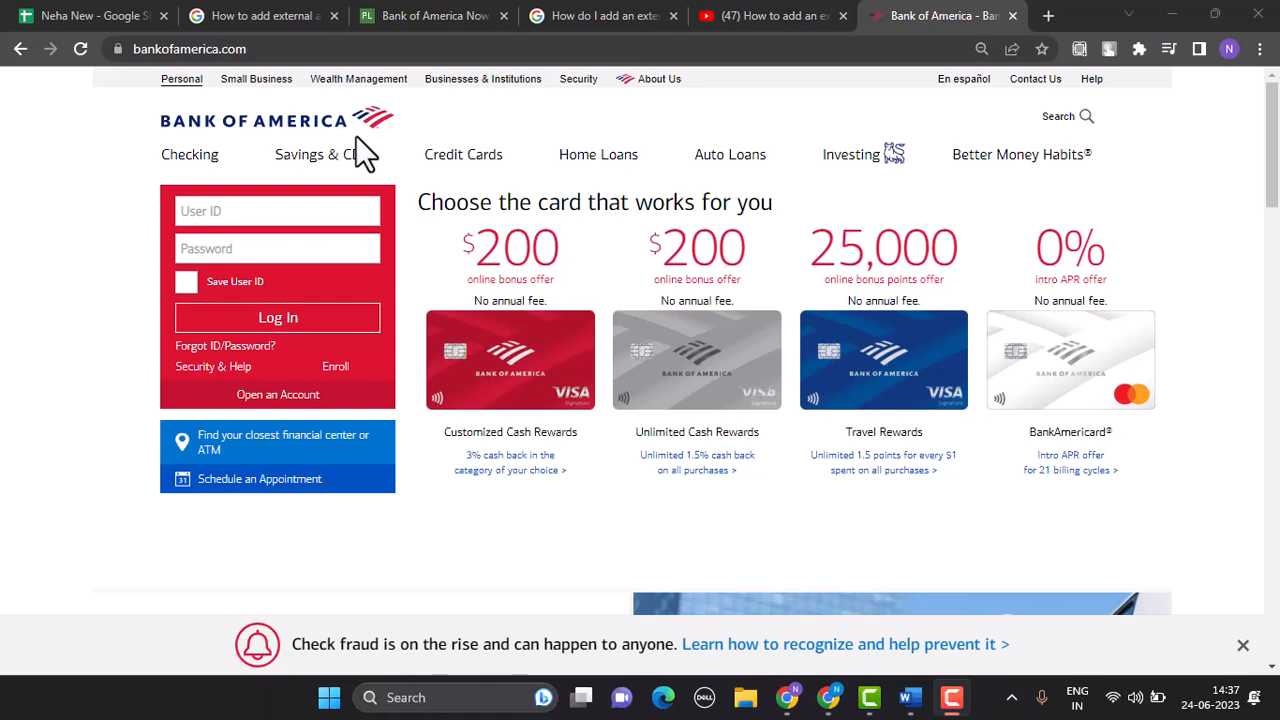
mouse_move(383, 180)
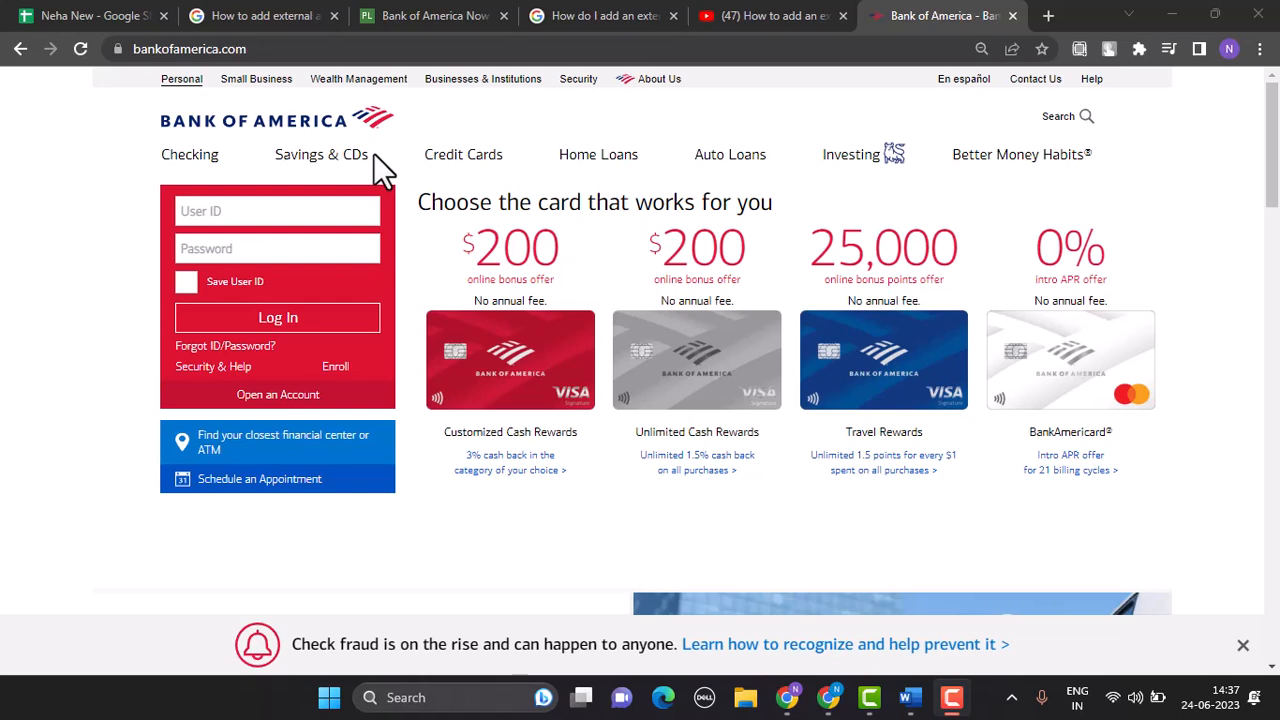
mouse_move(355, 145)
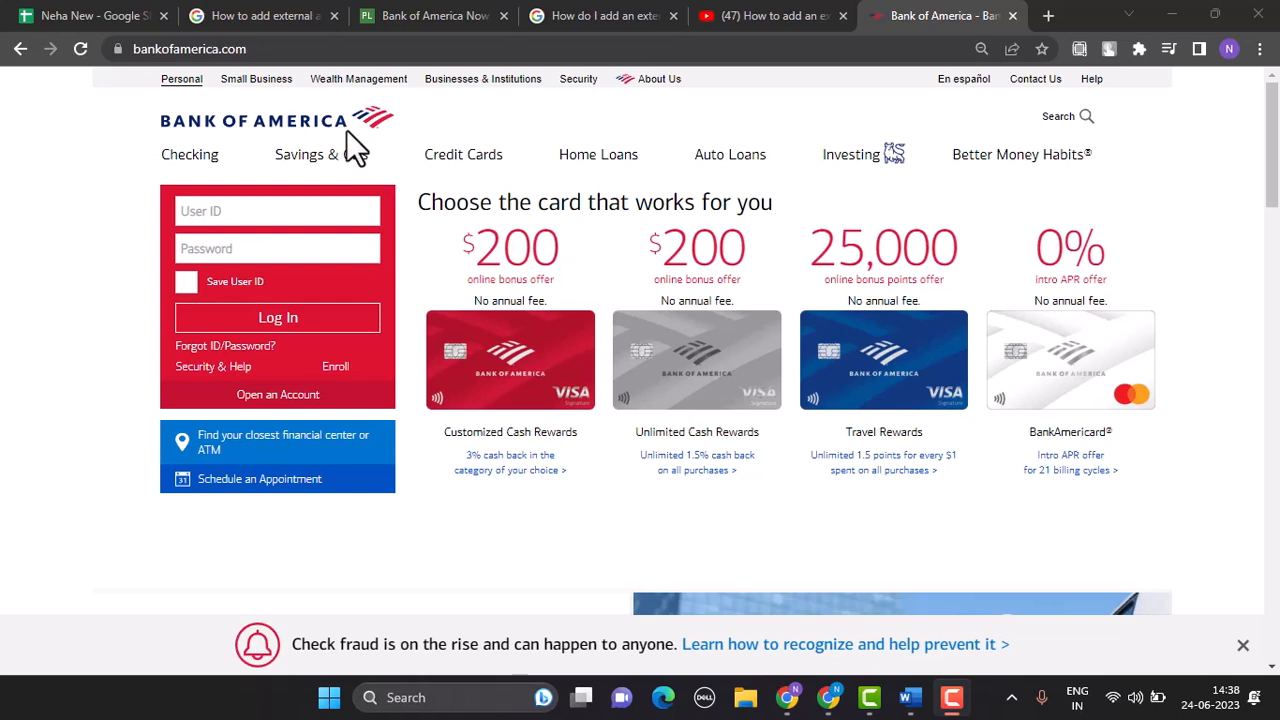